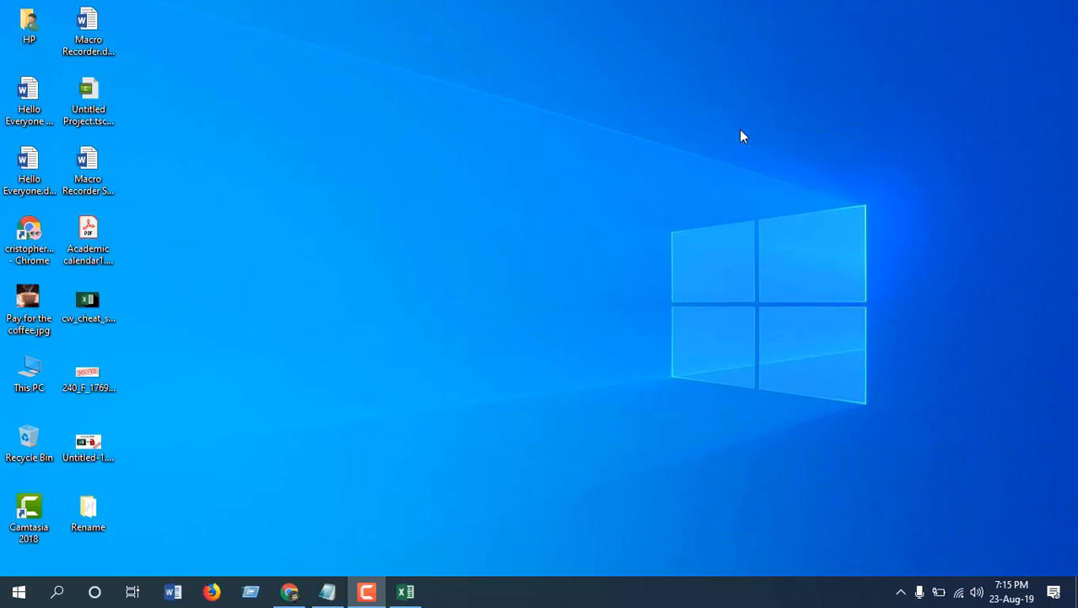
mouse_move(869, 159)
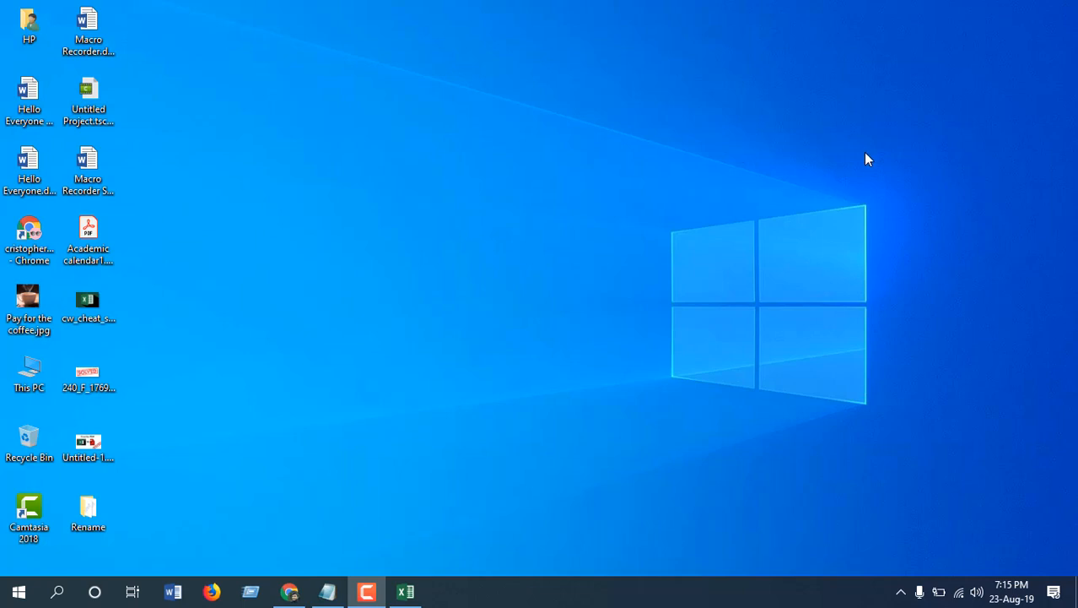
mouse_move(860, 162)
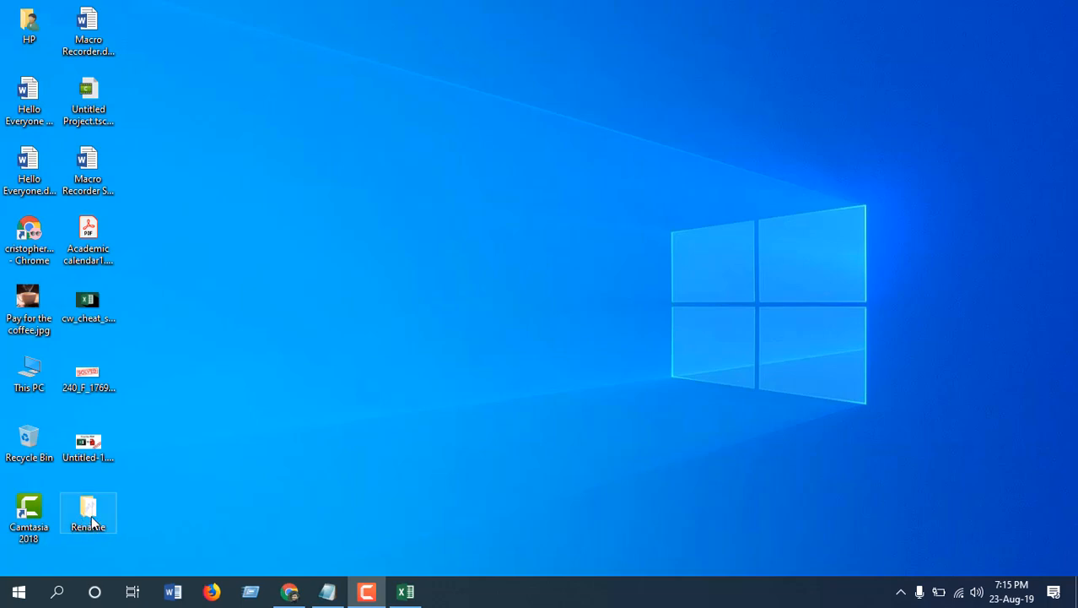
Show the Rename folder's PNGs and the sheet with old names in column A, new in B
double_click(87, 513)
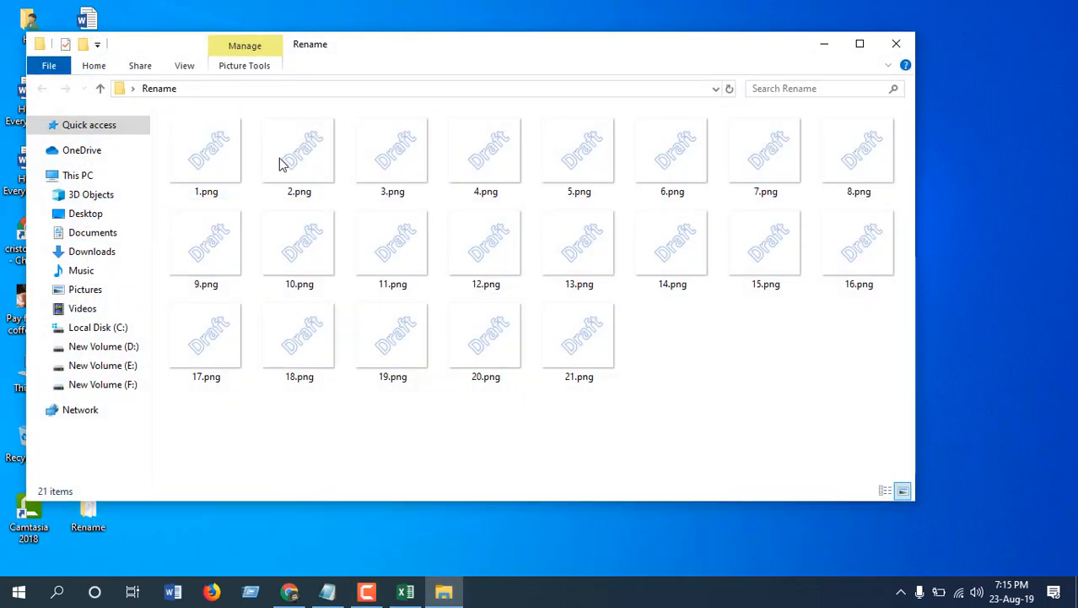
mouse_move(671, 245)
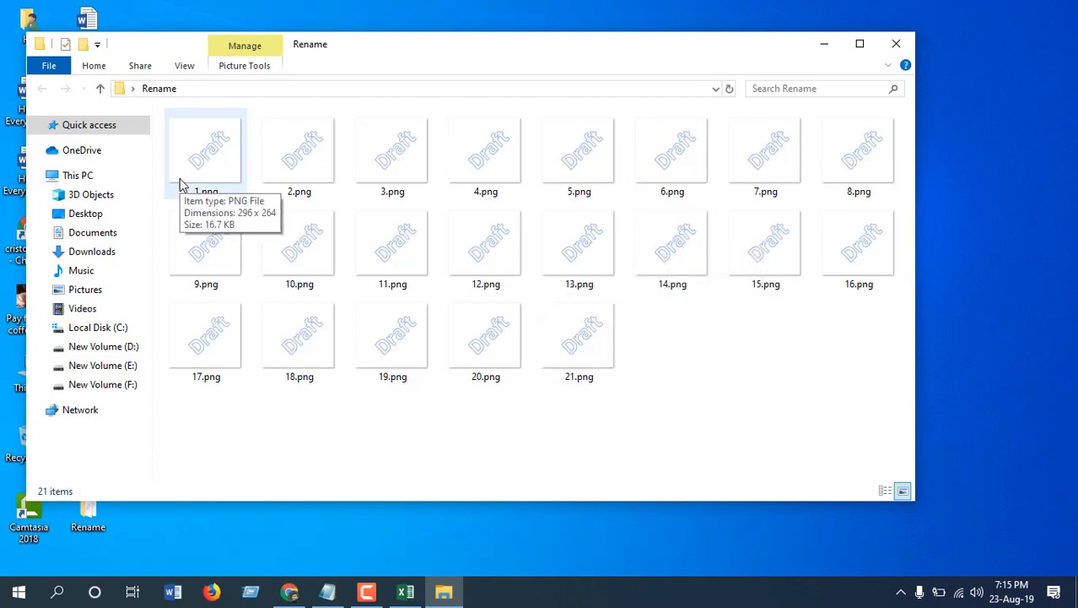
mouse_move(196, 202)
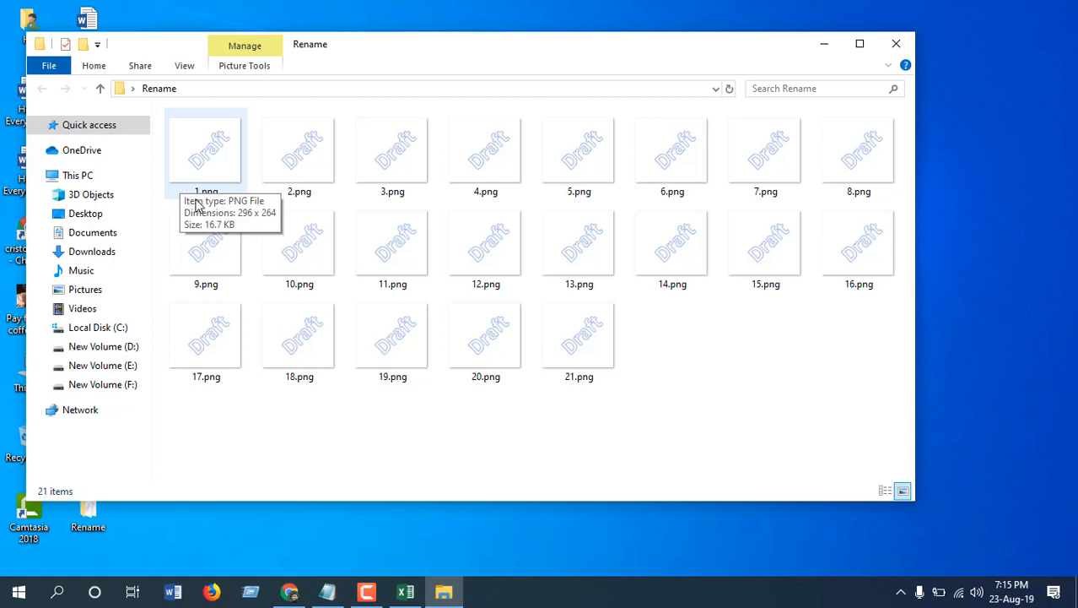
mouse_move(201, 183)
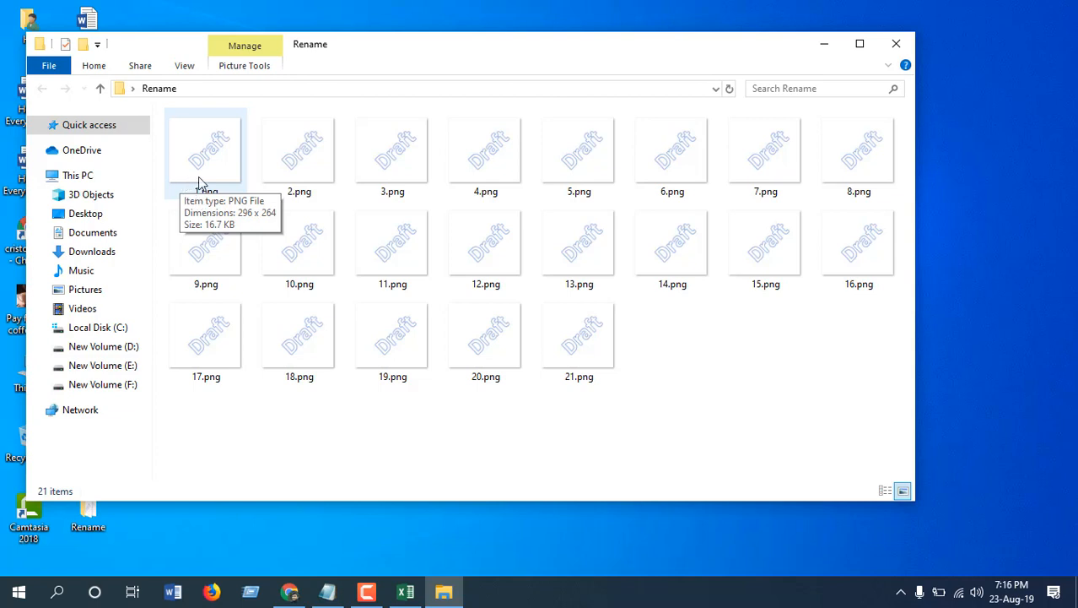
mouse_move(729, 388)
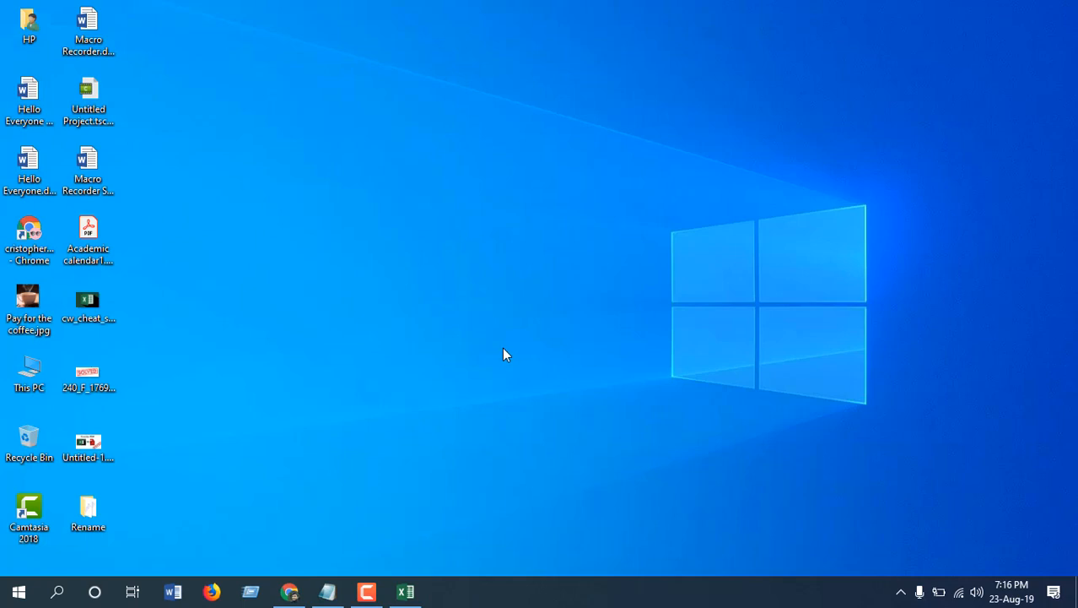
mouse_move(388, 378)
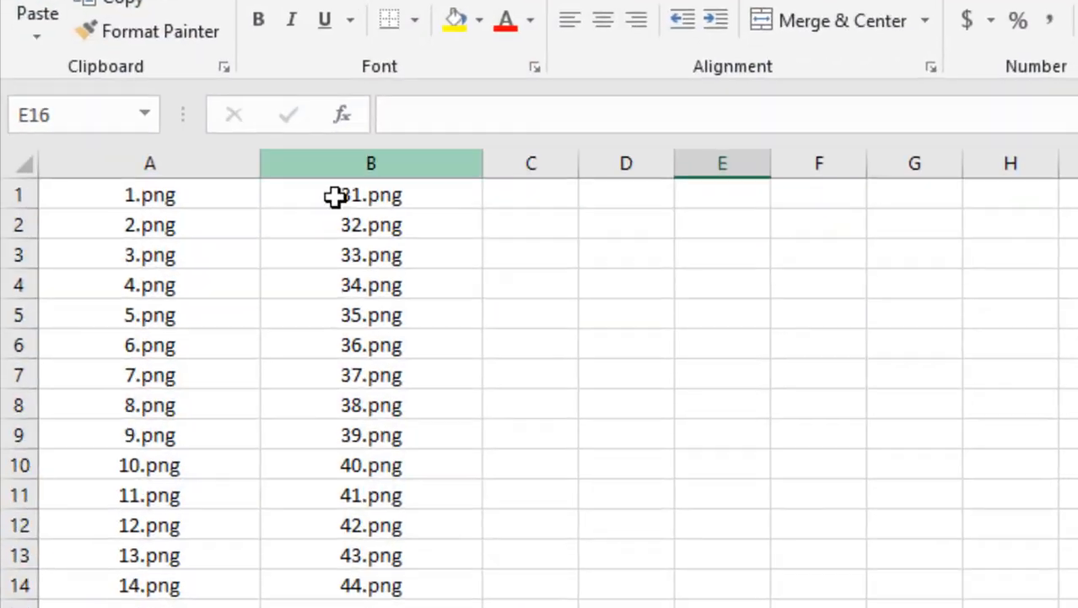
click(149, 162)
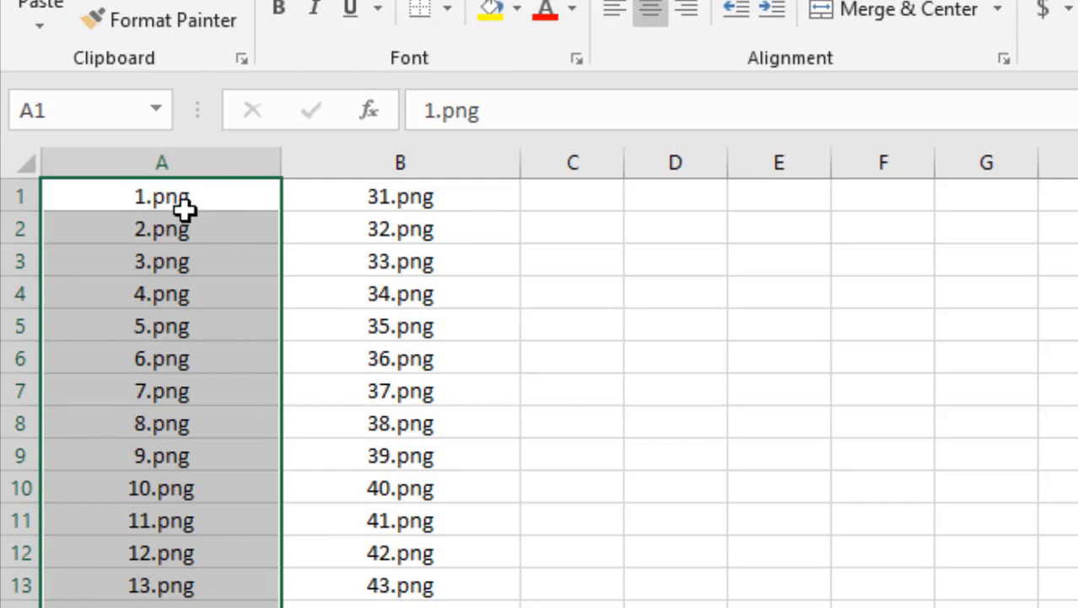
click(400, 195)
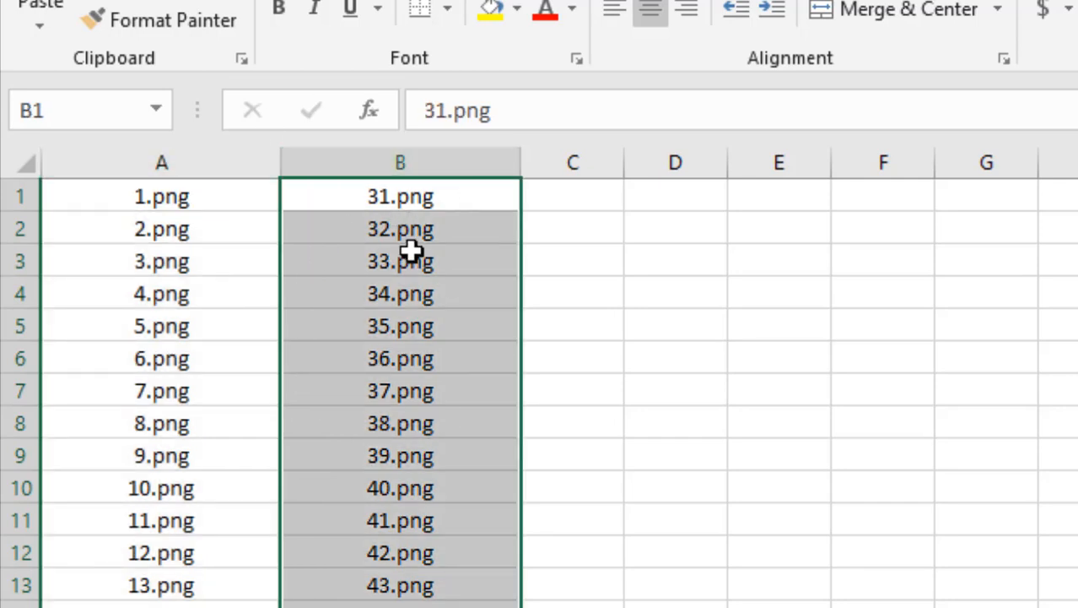
mouse_move(368, 395)
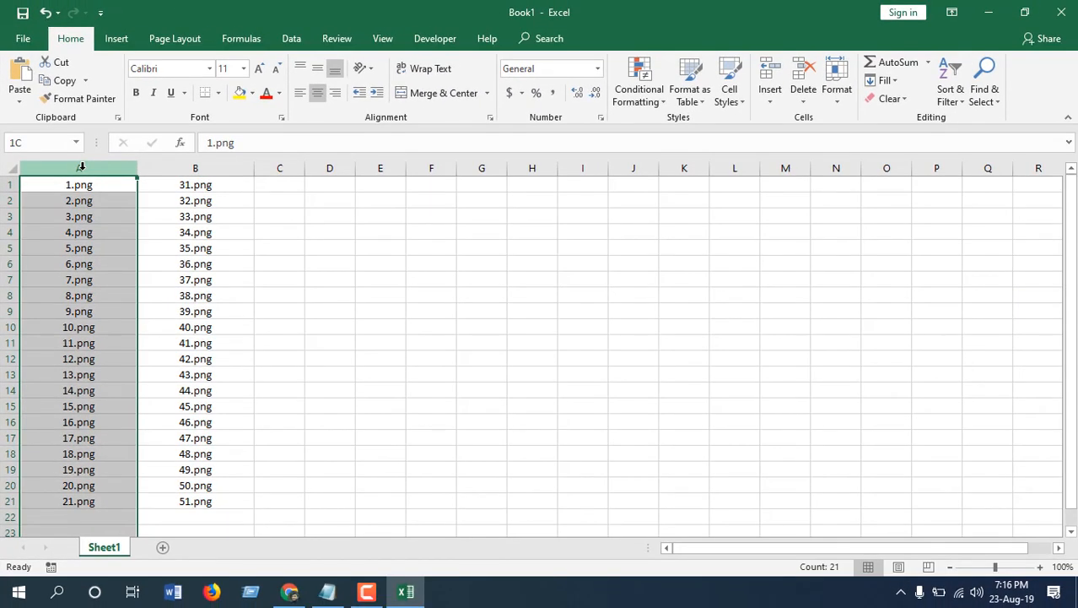
click(196, 169)
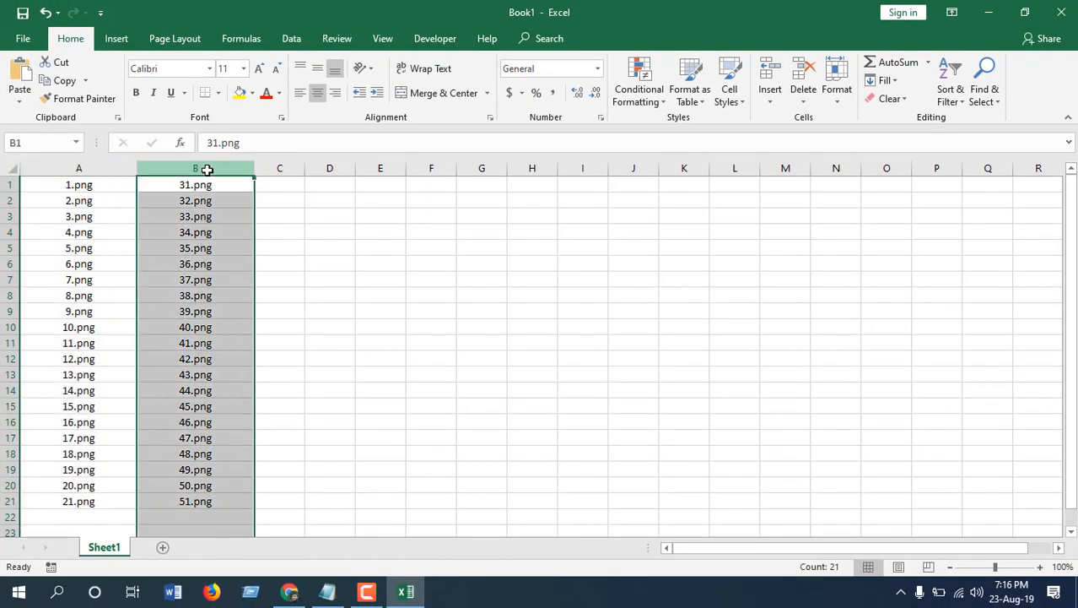
mouse_move(138, 233)
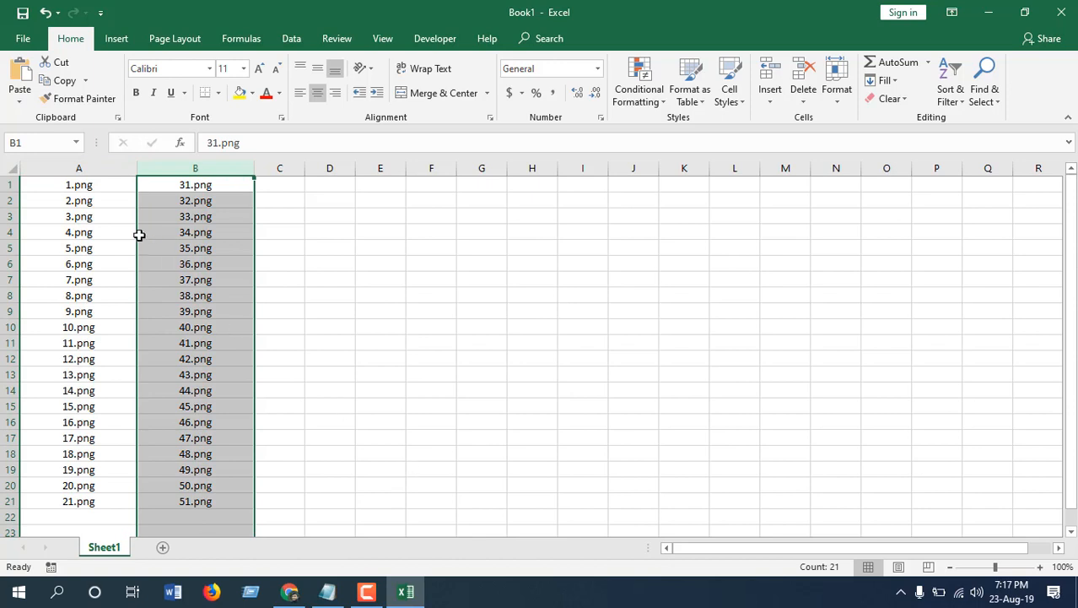
Highlight the 21 old names 1.png–21.png and the new names 31.png–51.png
click(78, 184)
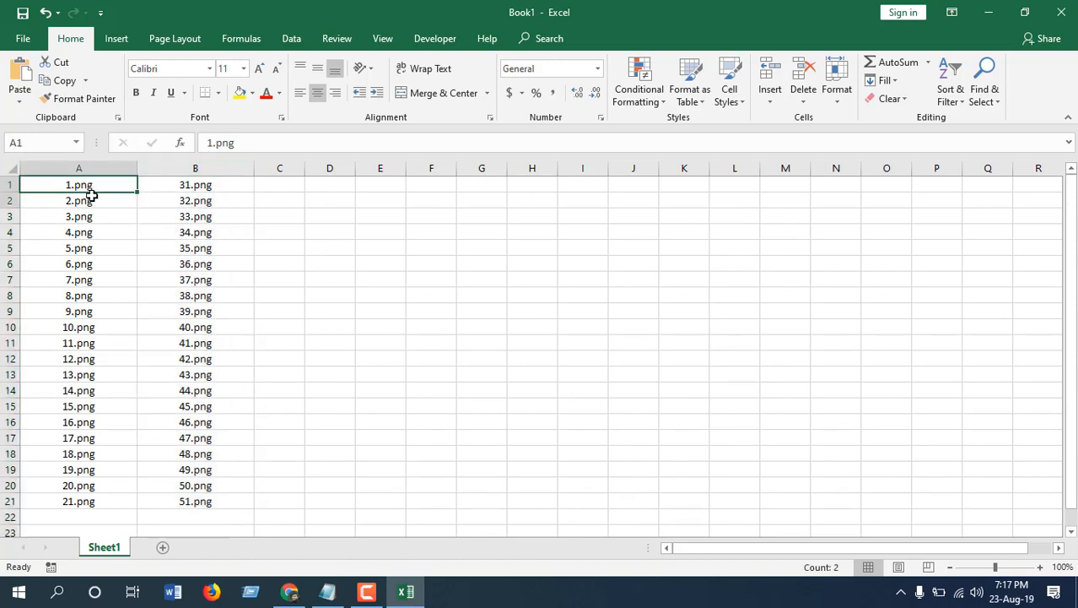
drag(78, 184, 77, 499)
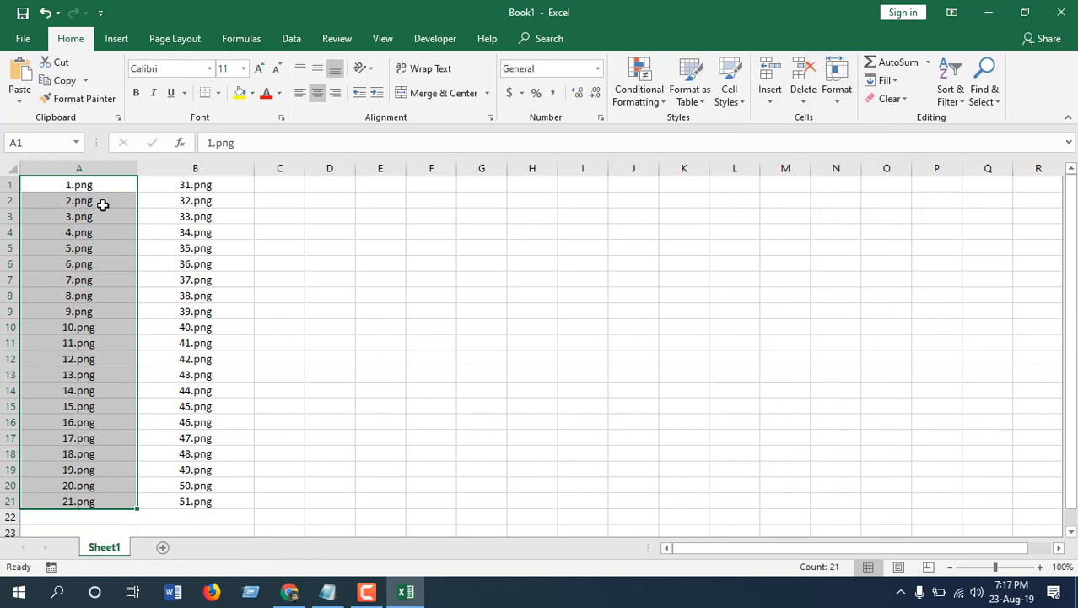
mouse_move(135, 184)
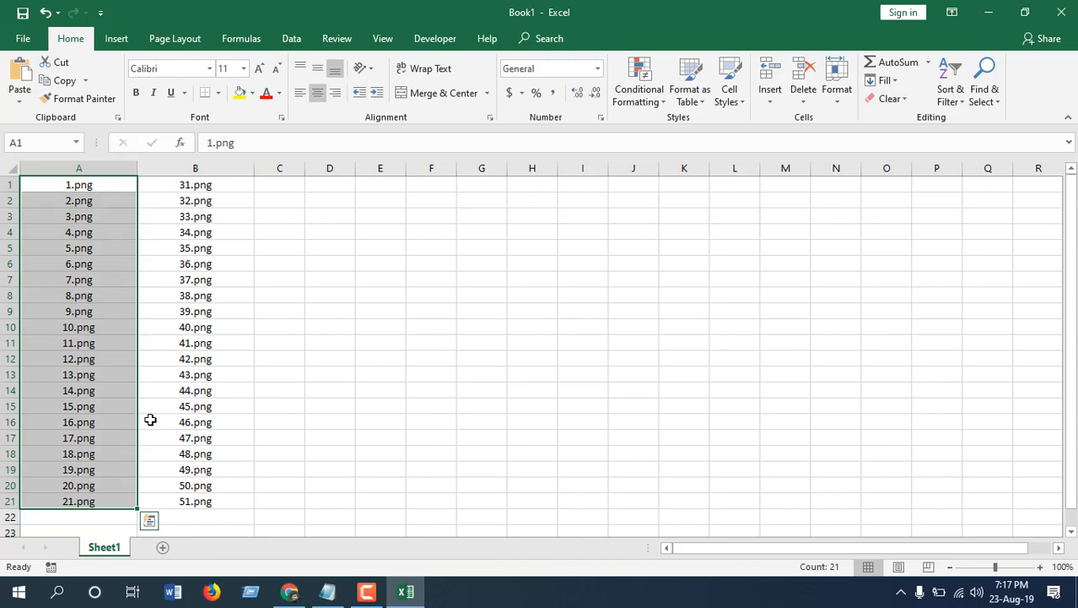
mouse_move(61, 381)
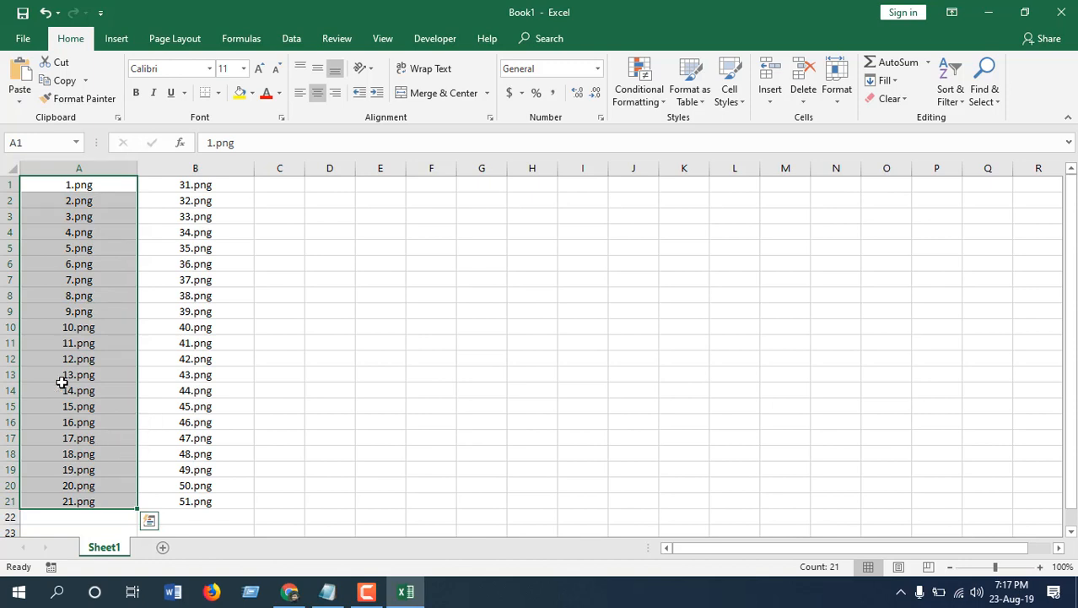
drag(195, 184, 196, 469)
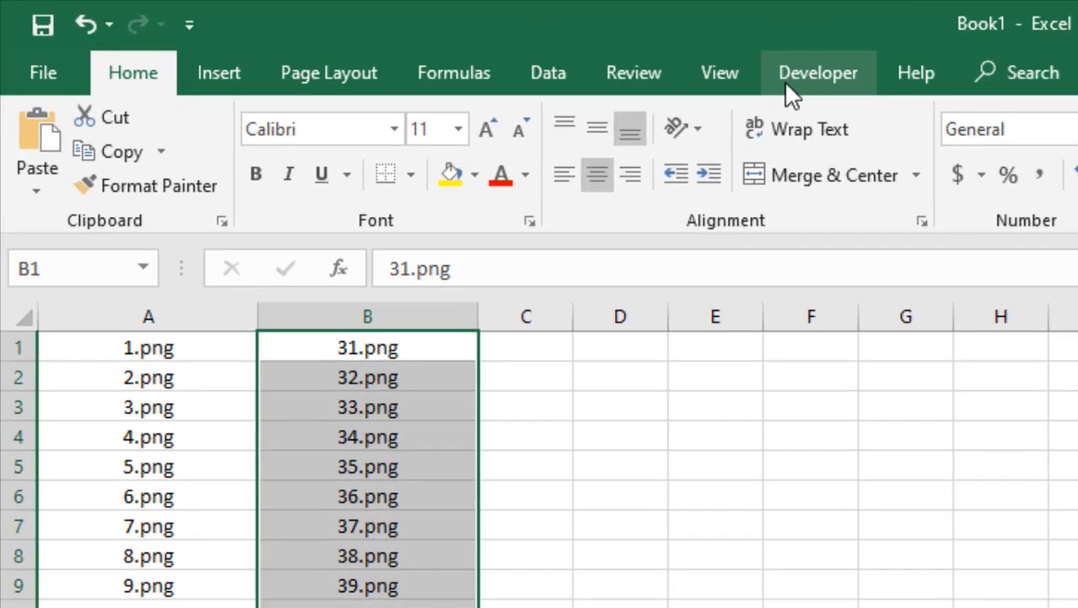
Review the RenameFiles subroutine in Module2 that renames column A files to column B names
click(817, 73)
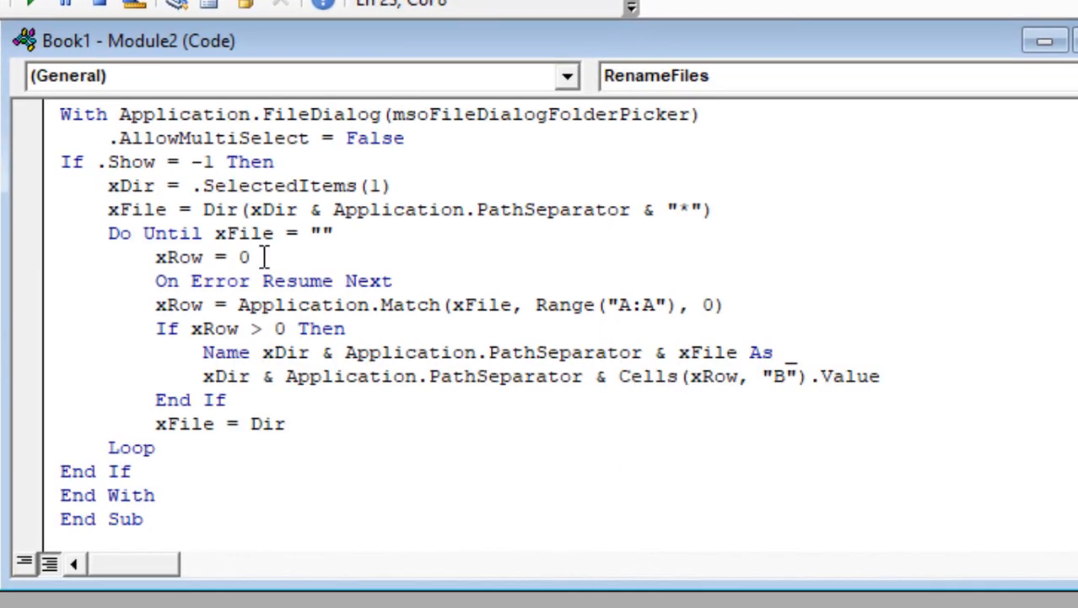
scroll(up, 3)
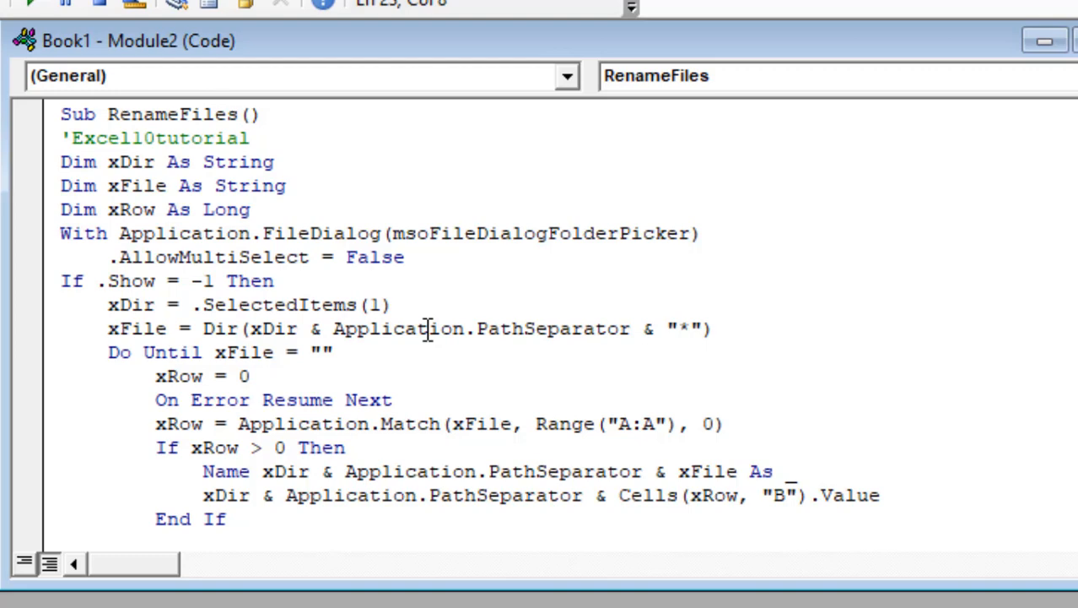
scroll(down, 3)
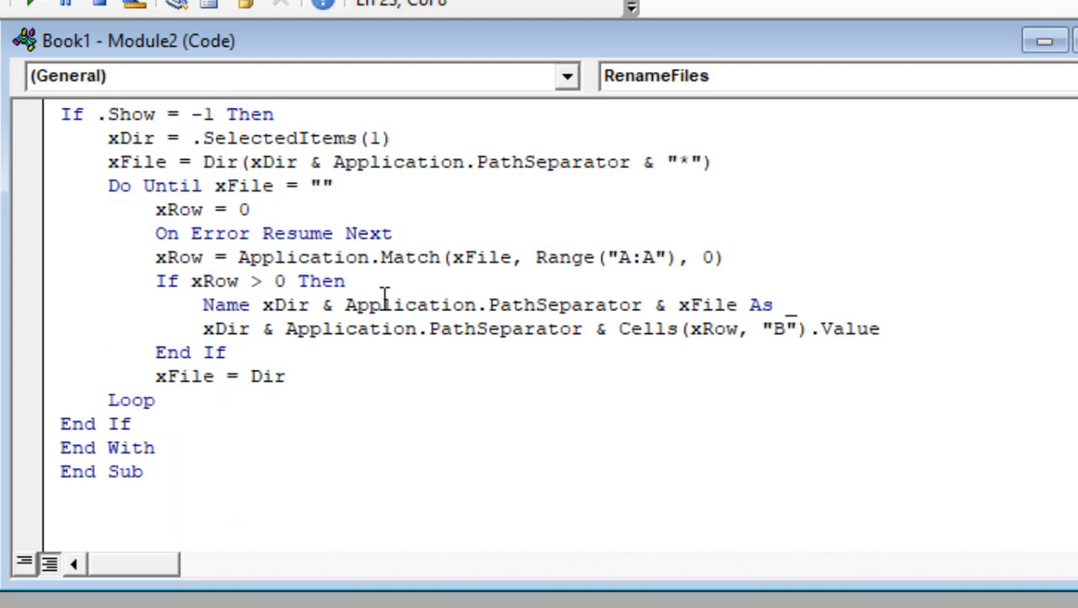
scroll(up, 3)
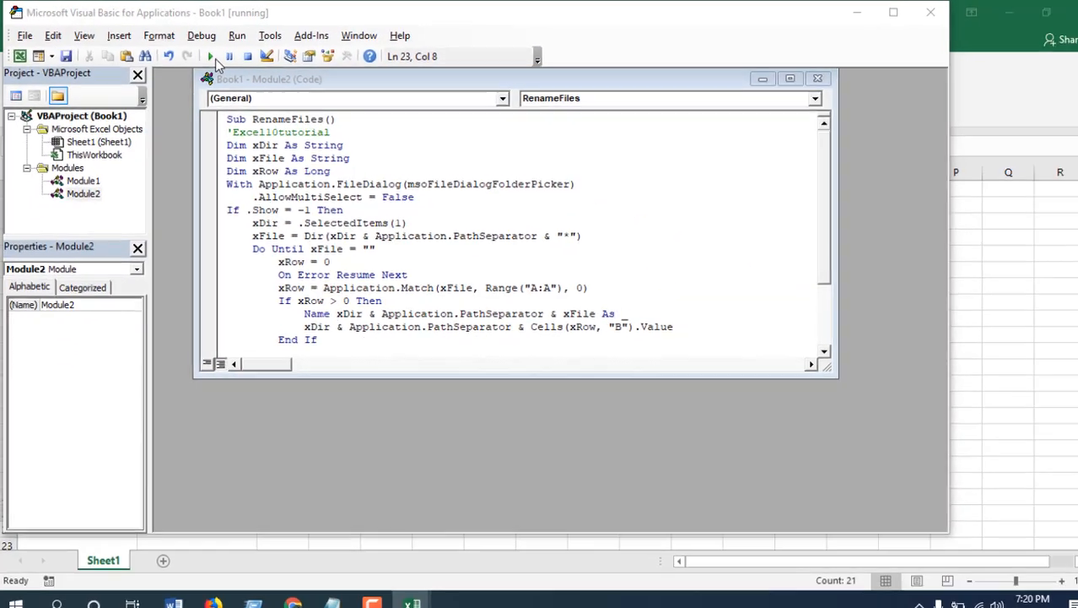
Run RenameFiles and choose the Desktop Rename folder as the target
click(210, 55)
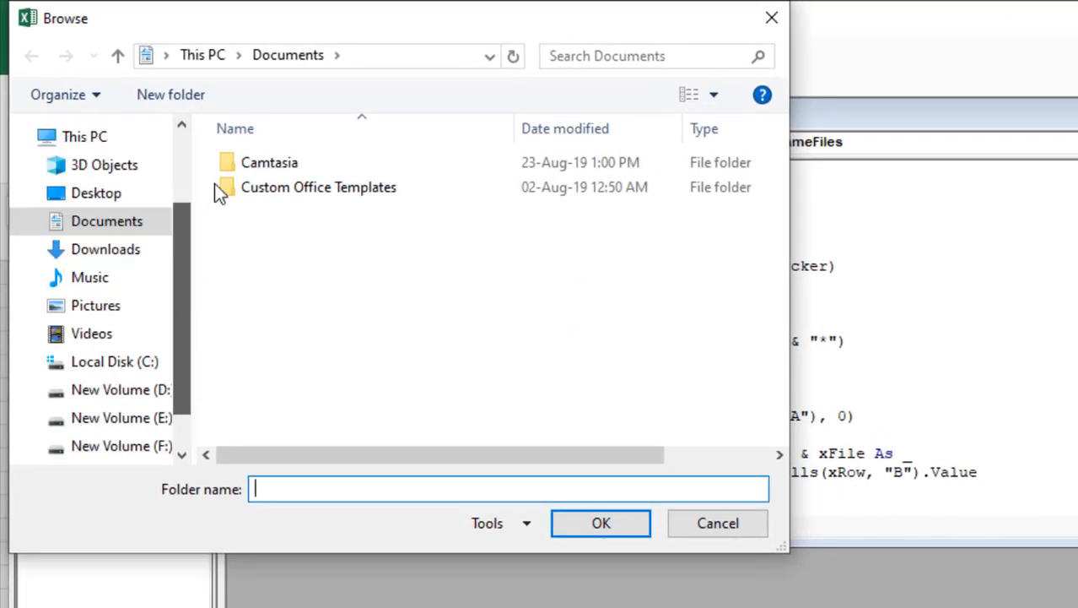
click(96, 193)
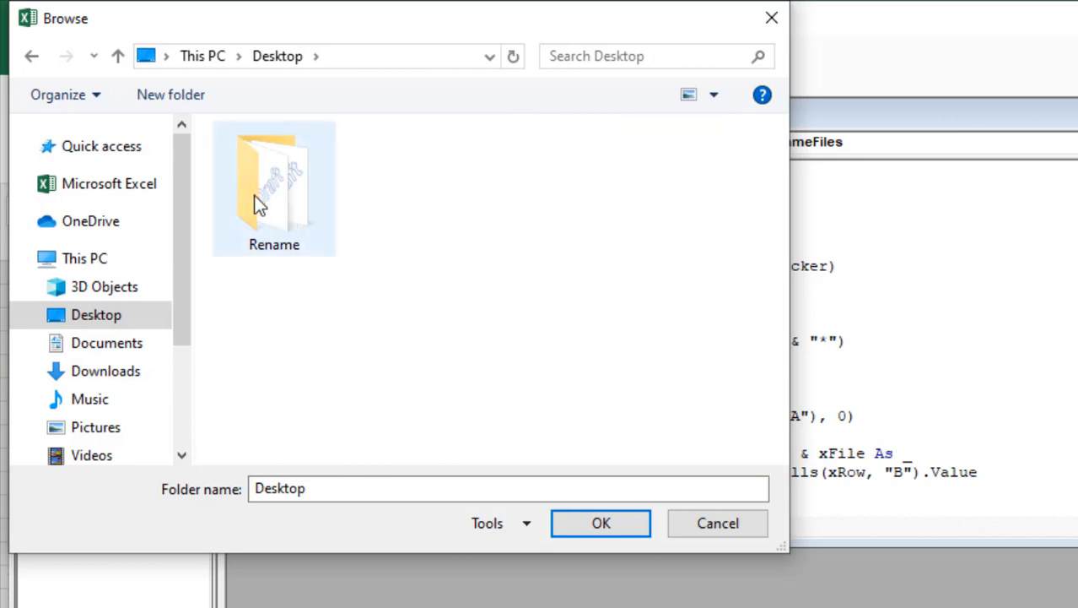
click(273, 183)
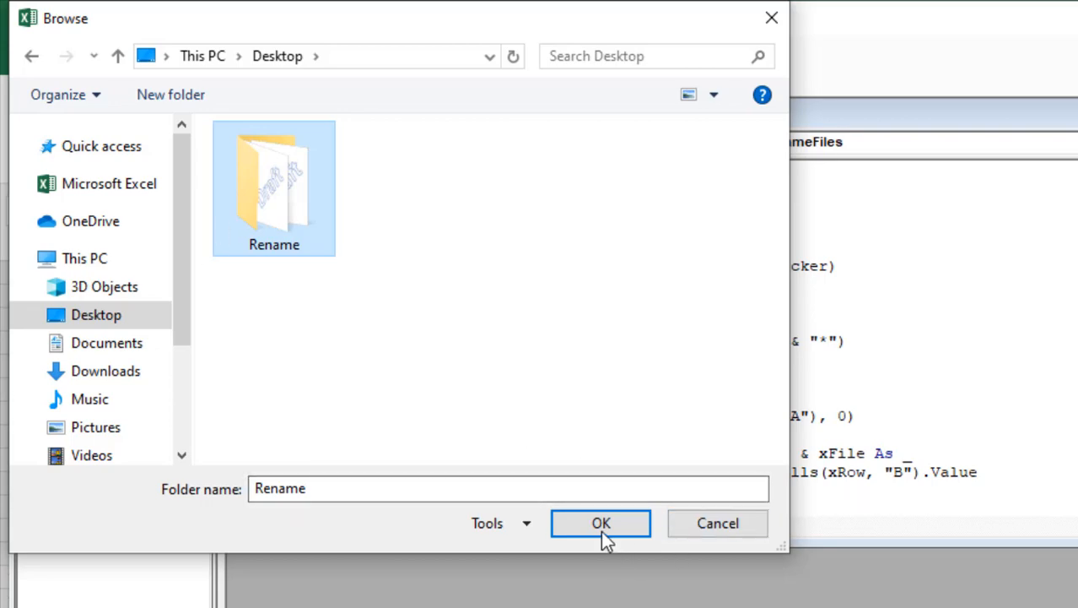
click(601, 523)
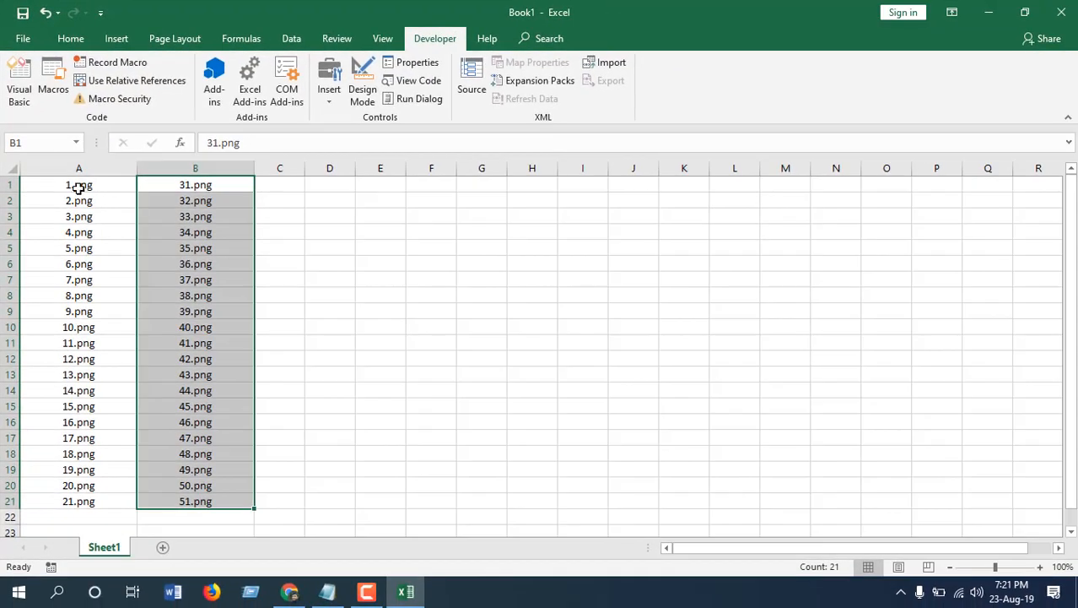
click(78, 184)
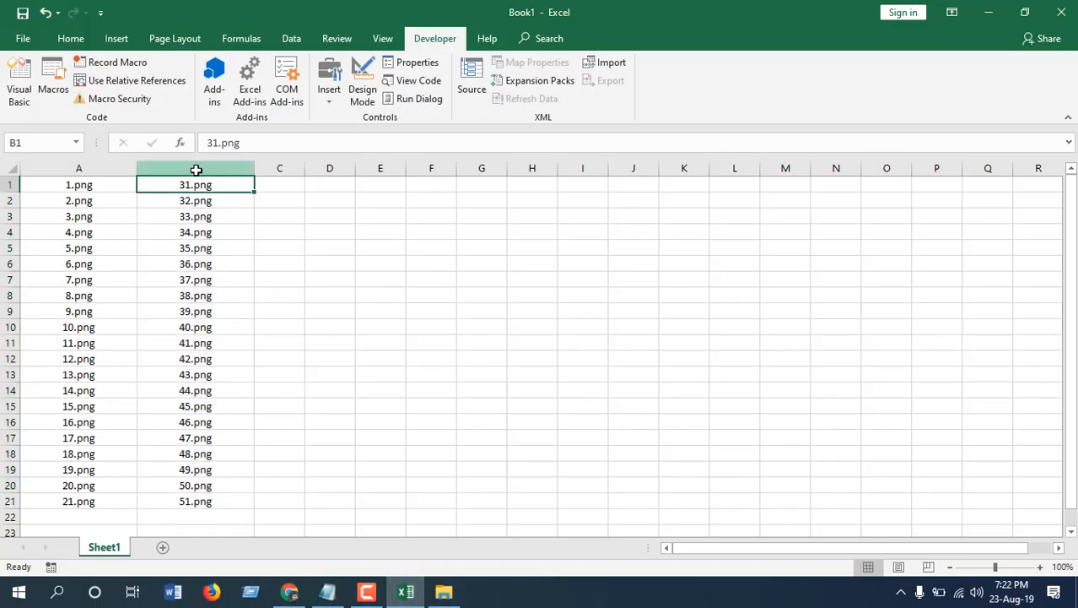
click(196, 169)
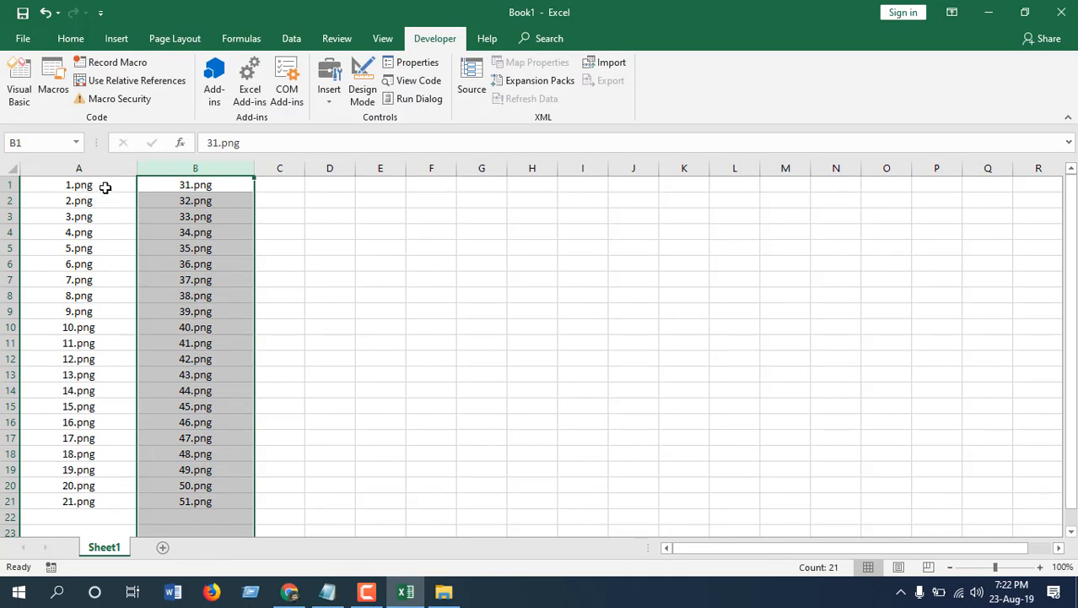
mouse_move(355, 297)
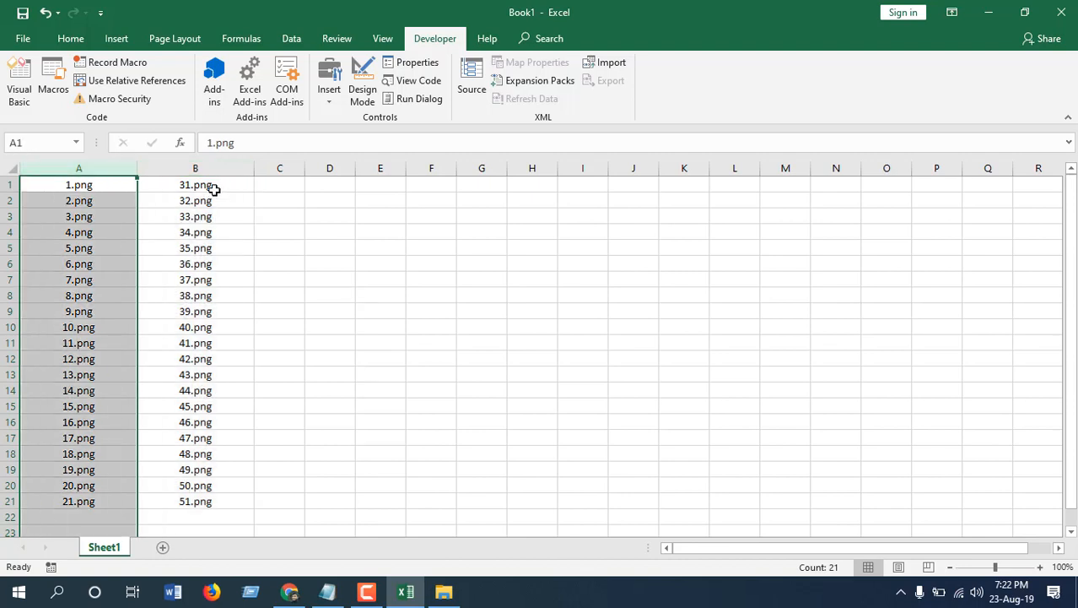
click(196, 184)
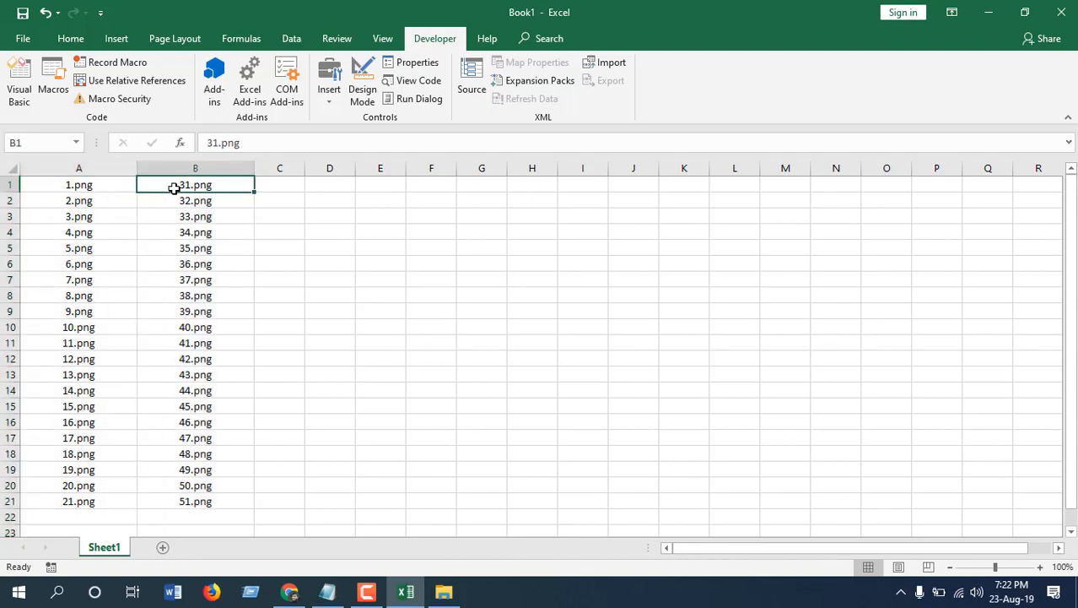